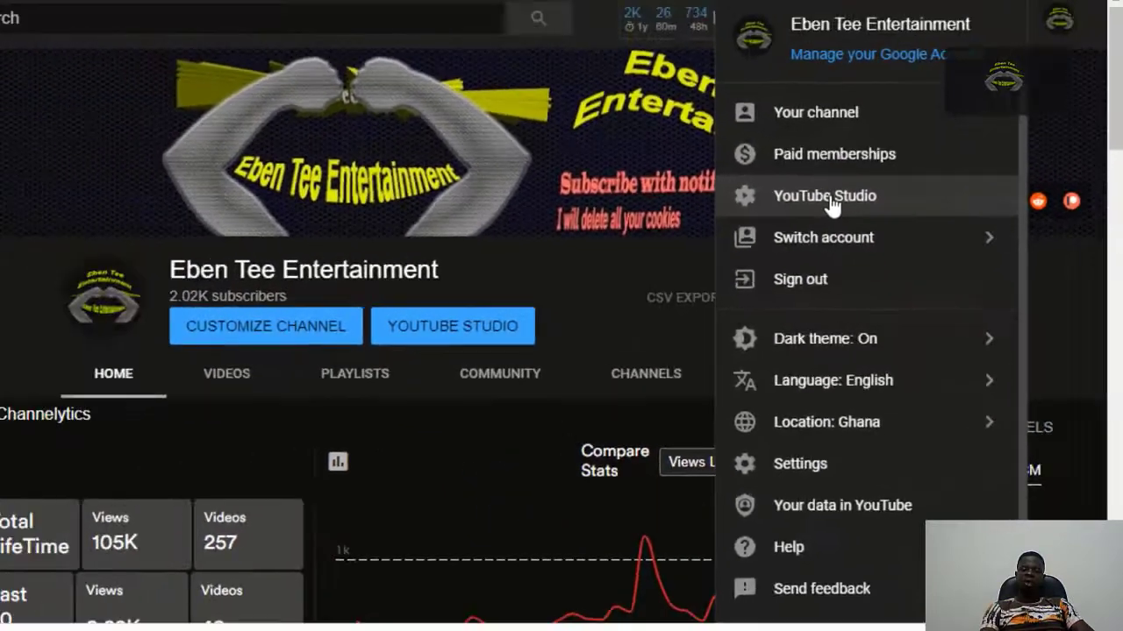
Open the channel's YouTube Studio settings on the General section.
left_click(824, 195)
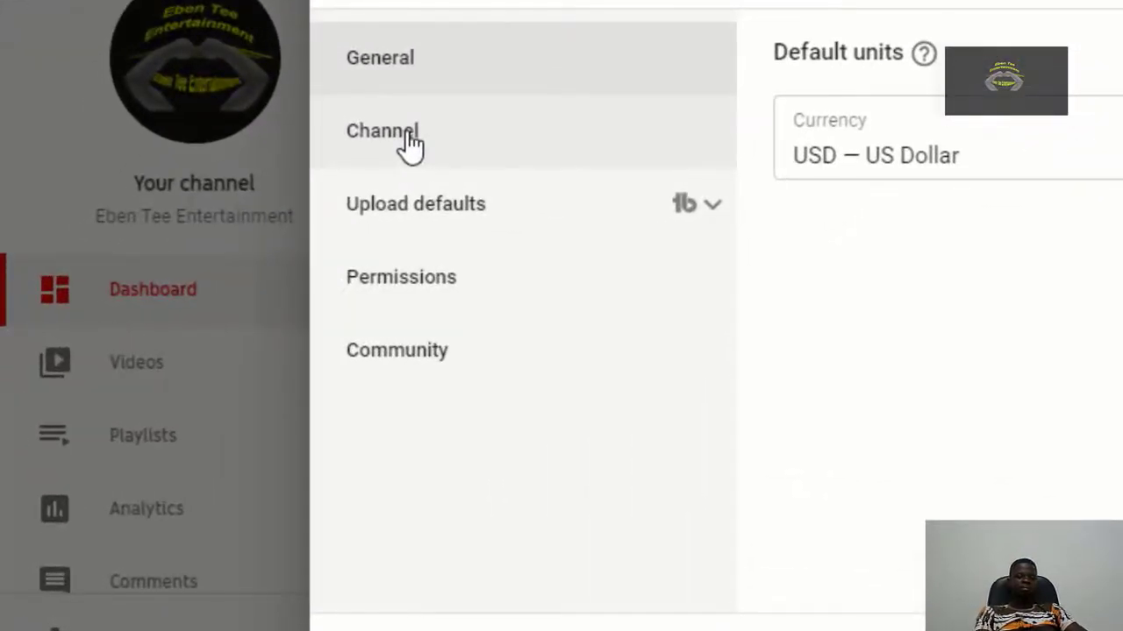
Show the Channel Basic info and scroll the keyword list to find 'eben tee entertainment'.
left_click(382, 131)
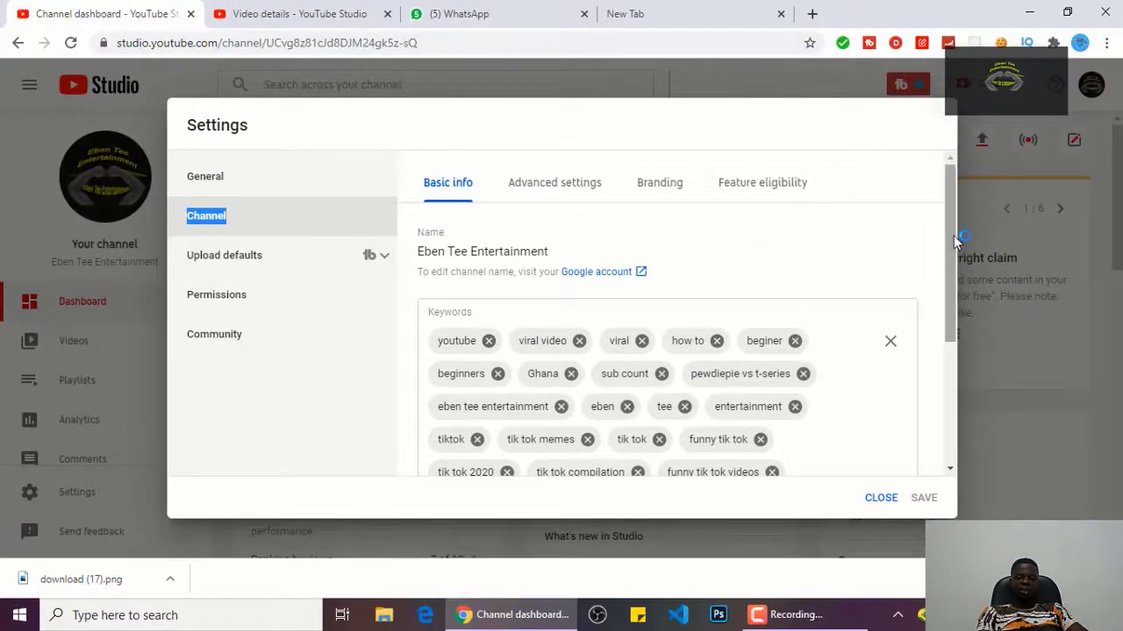
mouse_move(949, 244)
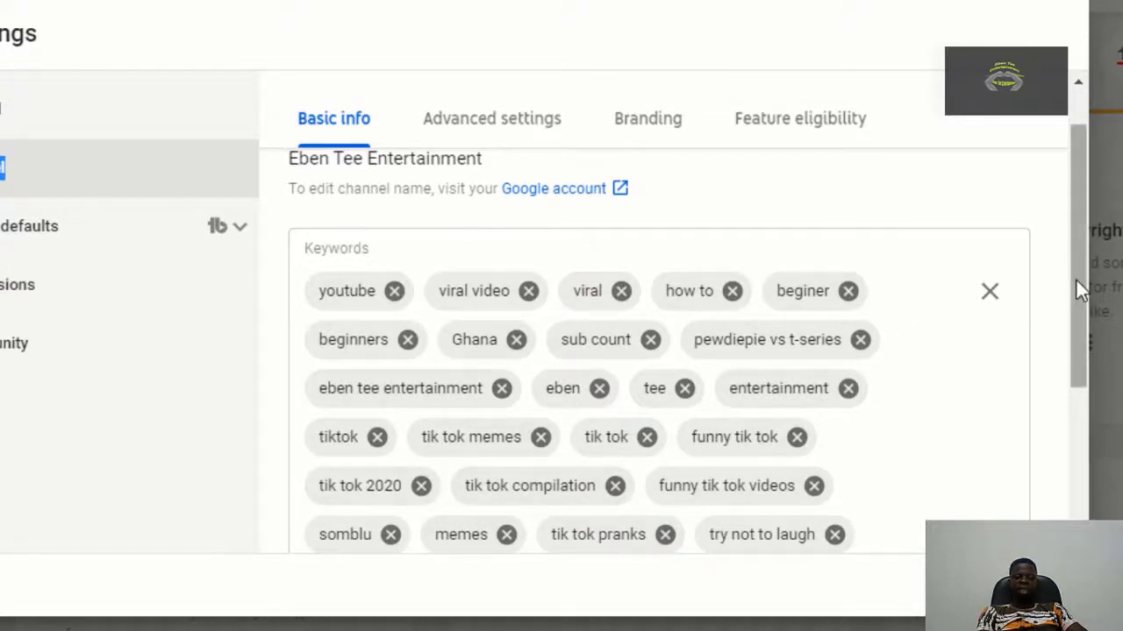
scroll("down", 3)
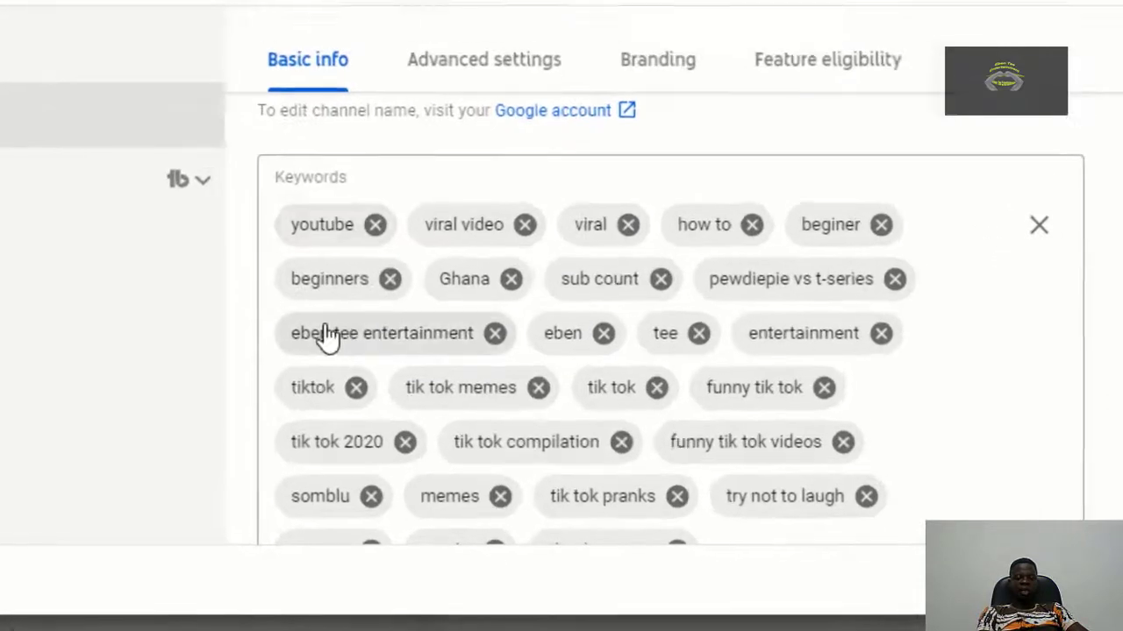
scroll("down", 3)
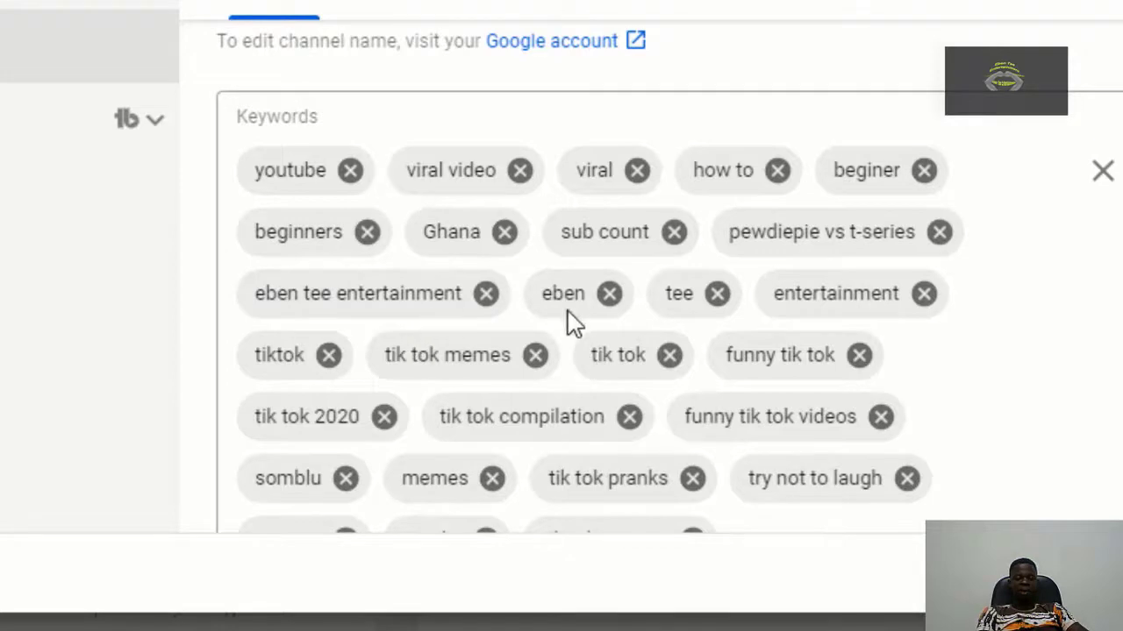
mouse_move(608, 293)
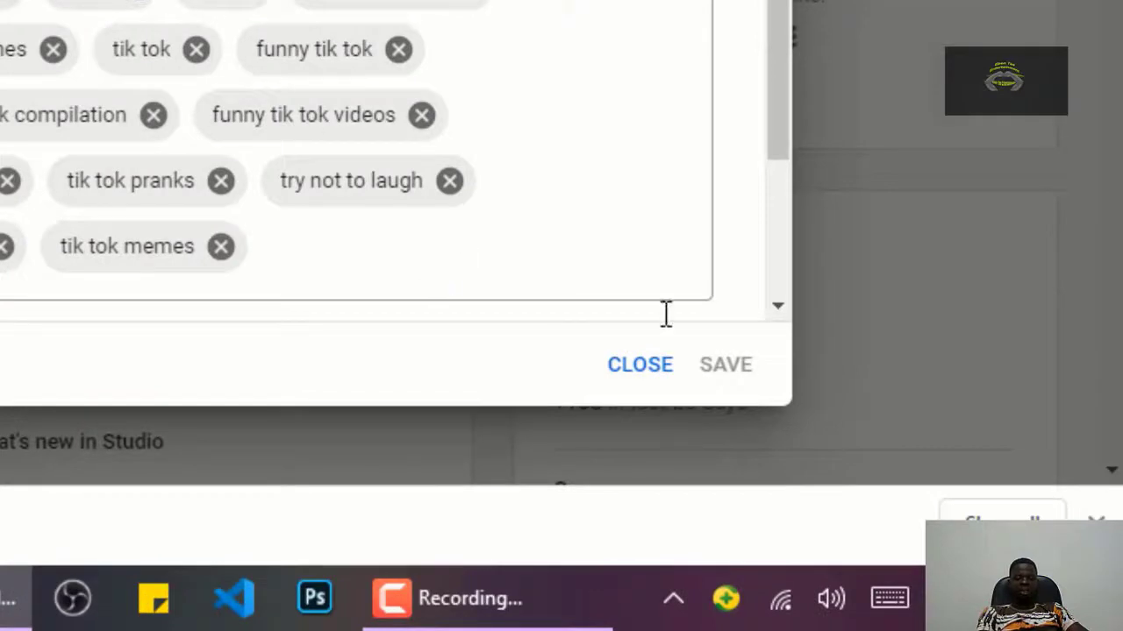
mouse_move(714, 399)
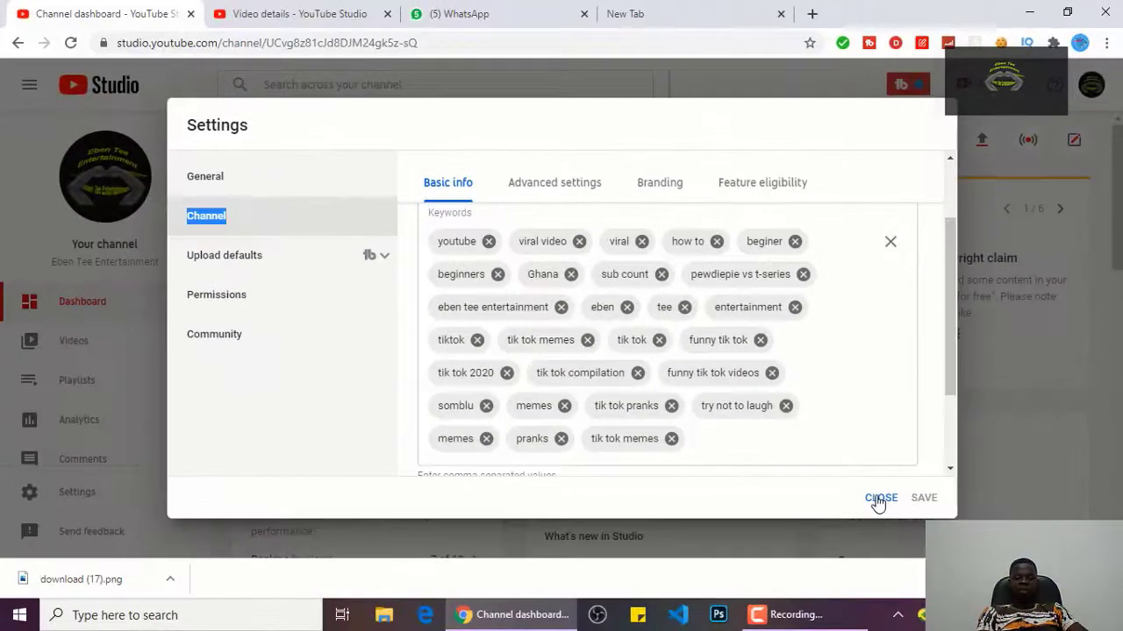
mouse_move(621, 142)
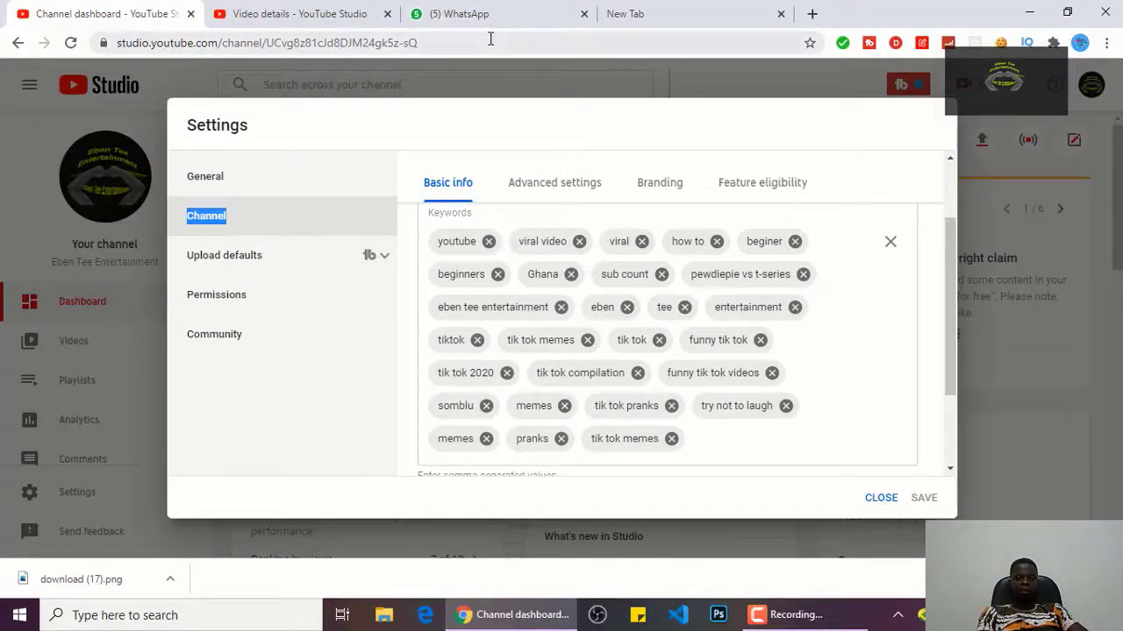
Close the Settings dialog without saving any changes.
left_click(880, 497)
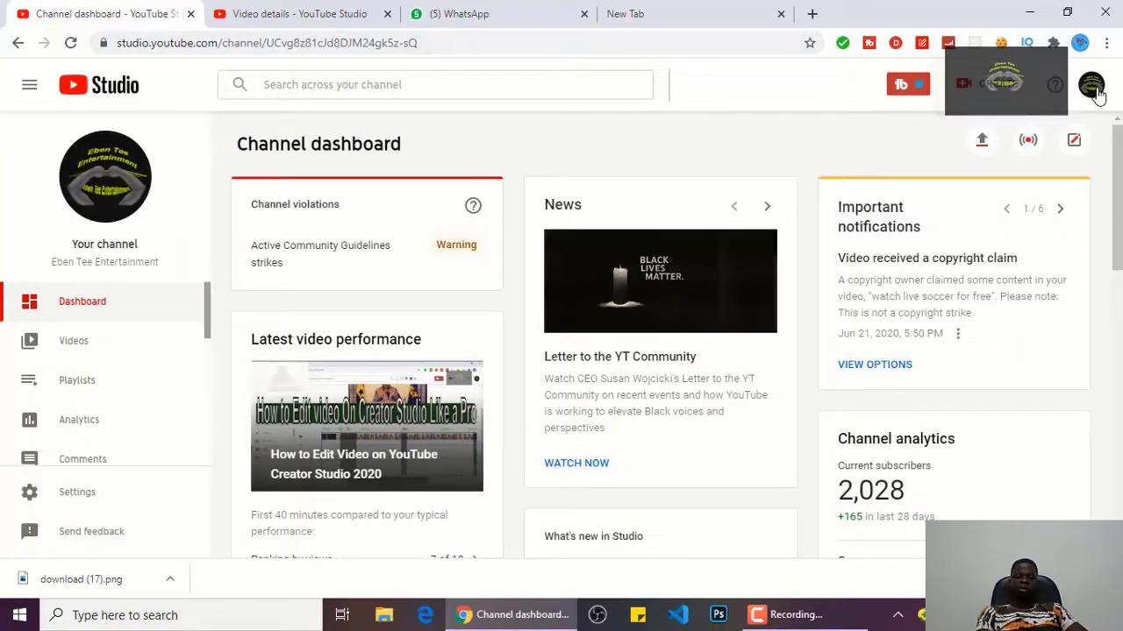
mouse_move(1093, 84)
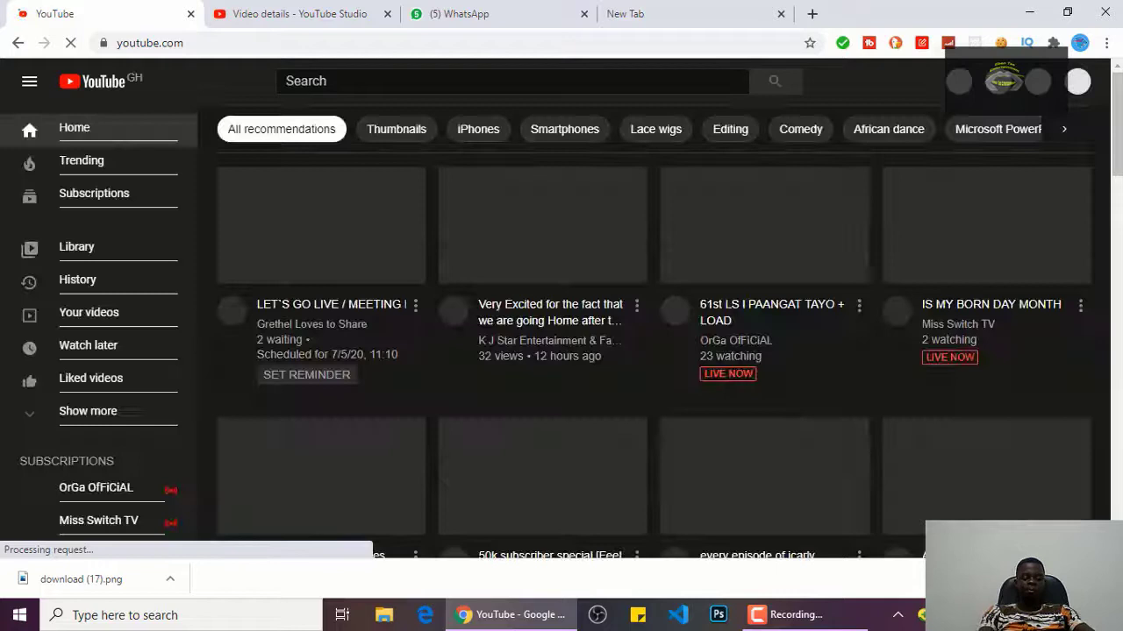
Search YouTube for 'eben tee entertainment' to see the channel listed first.
left_click(511, 80)
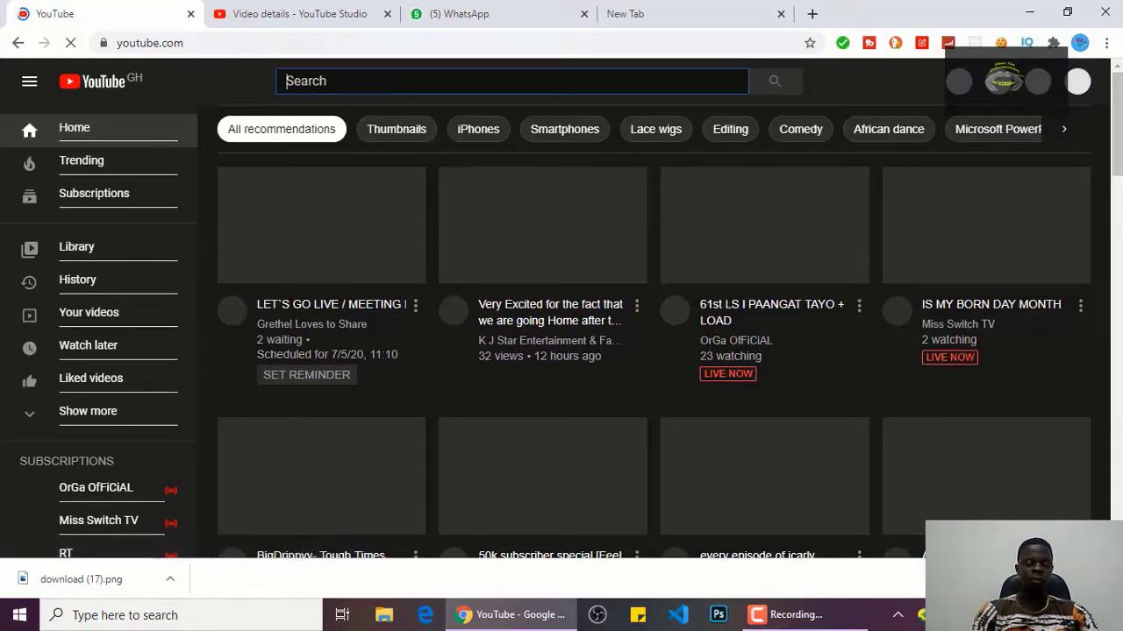
type("ebne te")
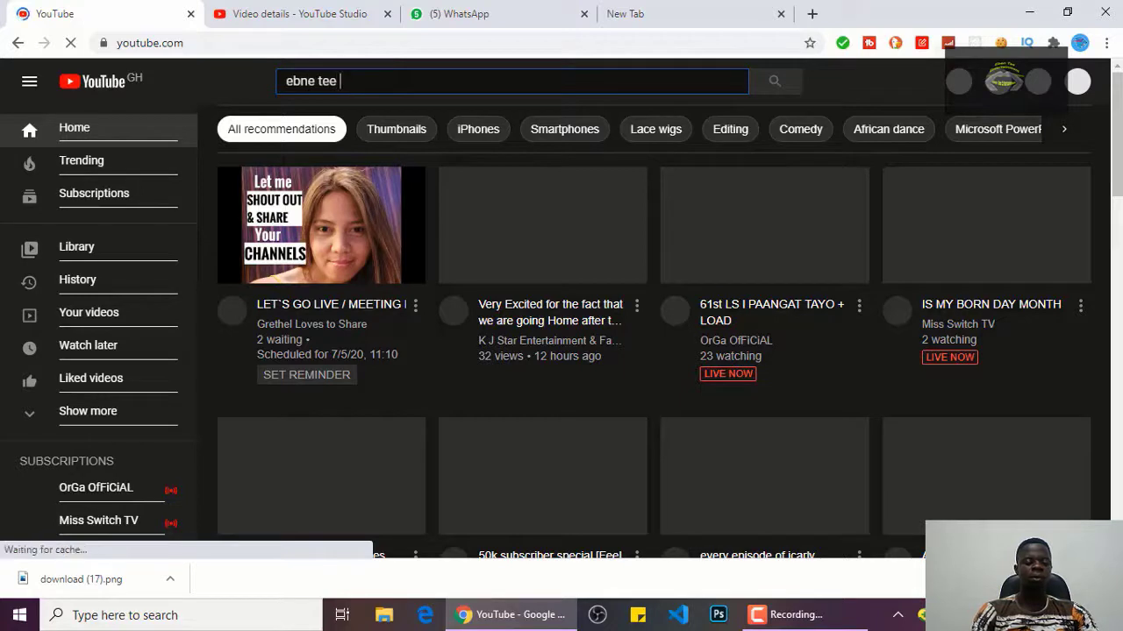
type("entertainment")
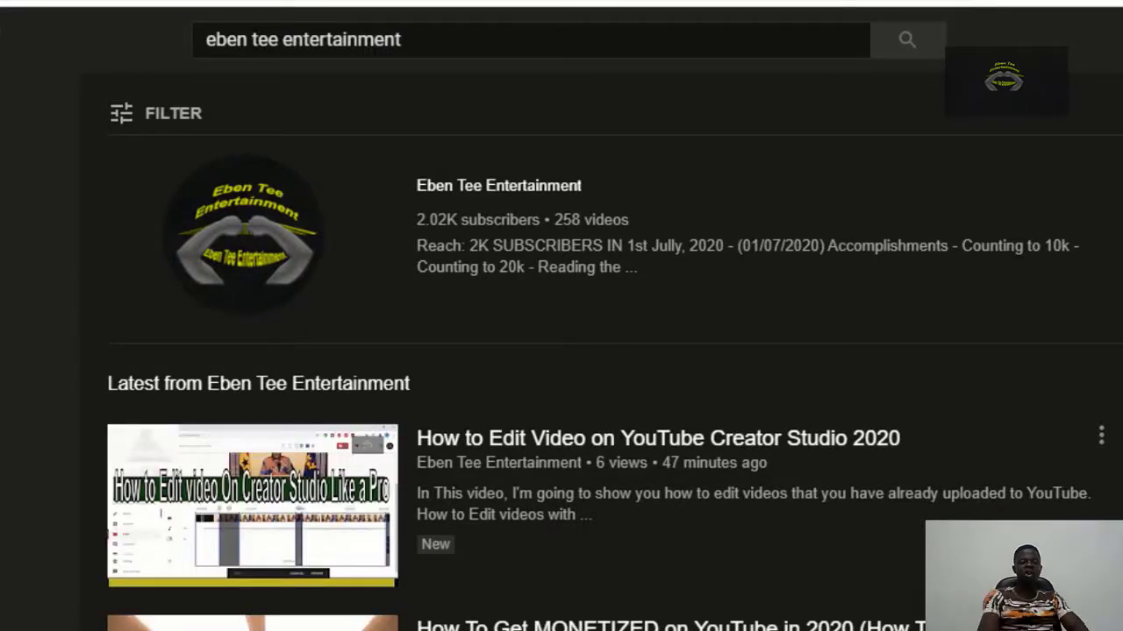
scroll("down", 3)
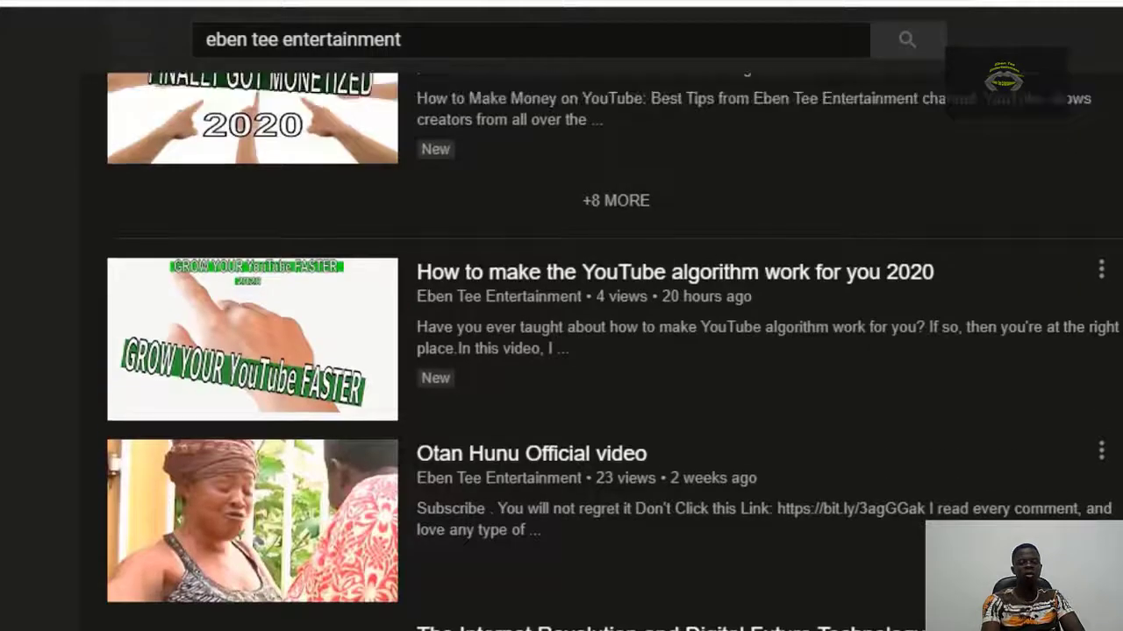
scroll("down", 3)
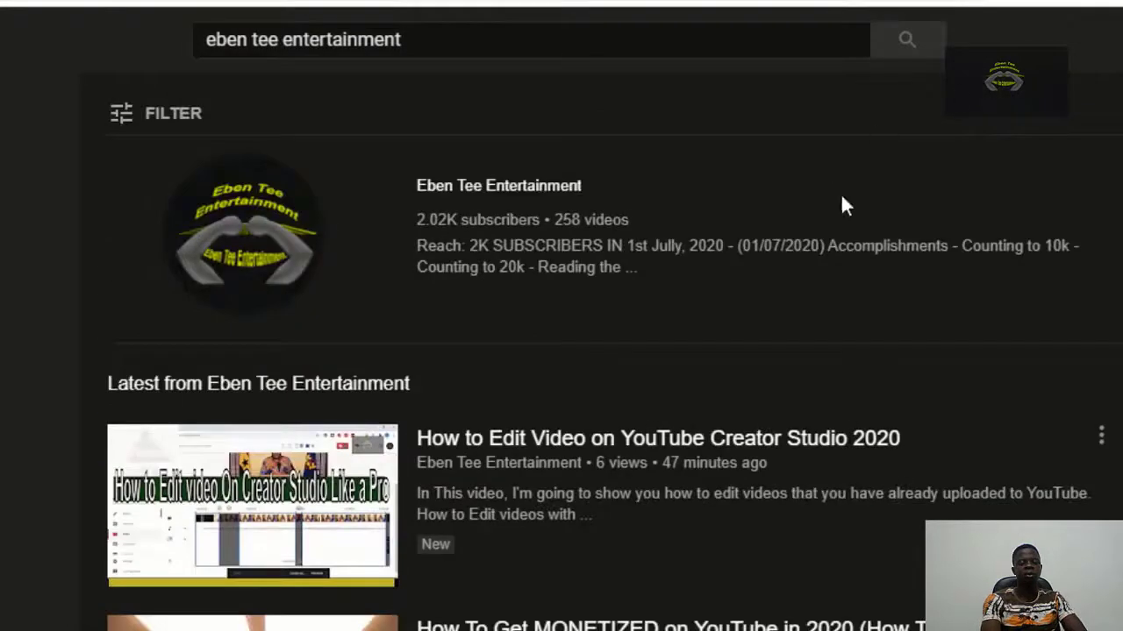
mouse_move(575, 171)
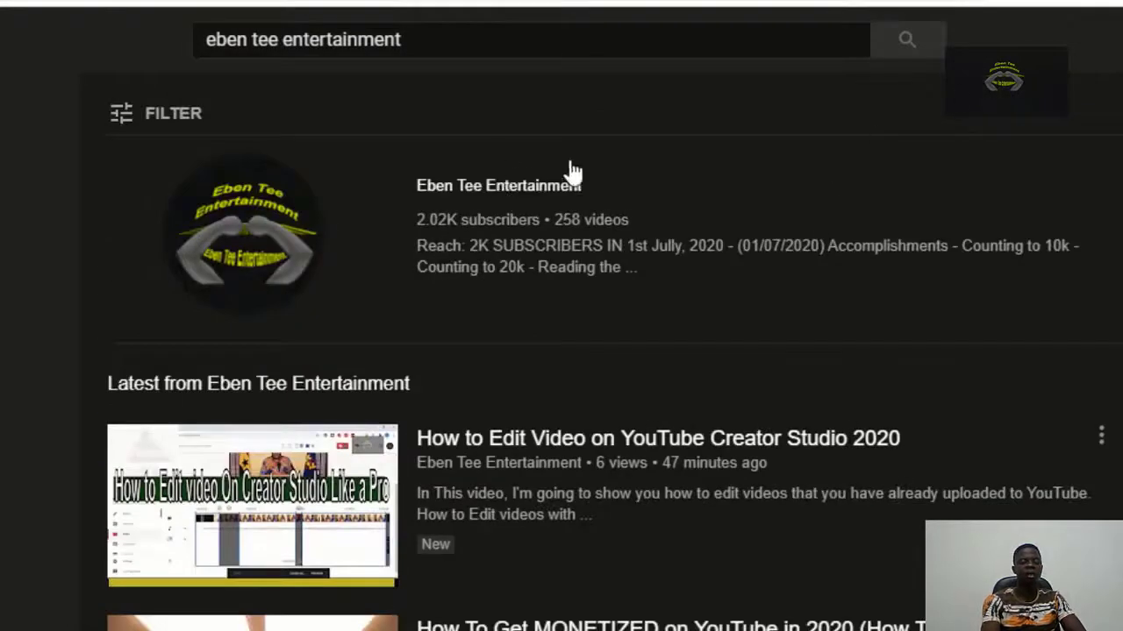
mouse_move(609, 317)
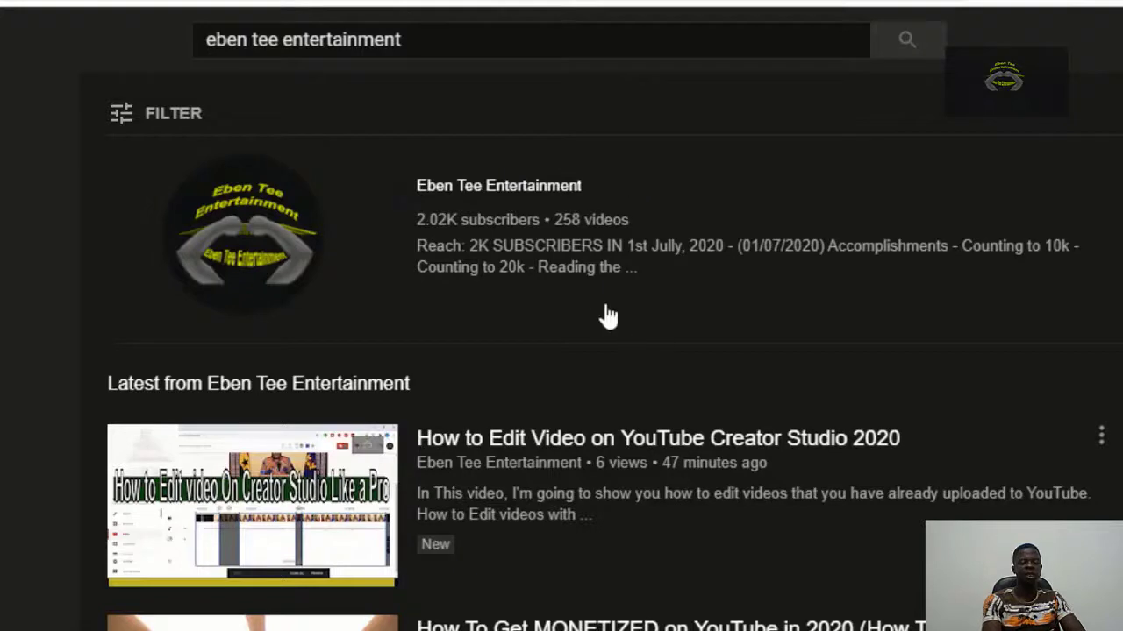
mouse_move(452, 191)
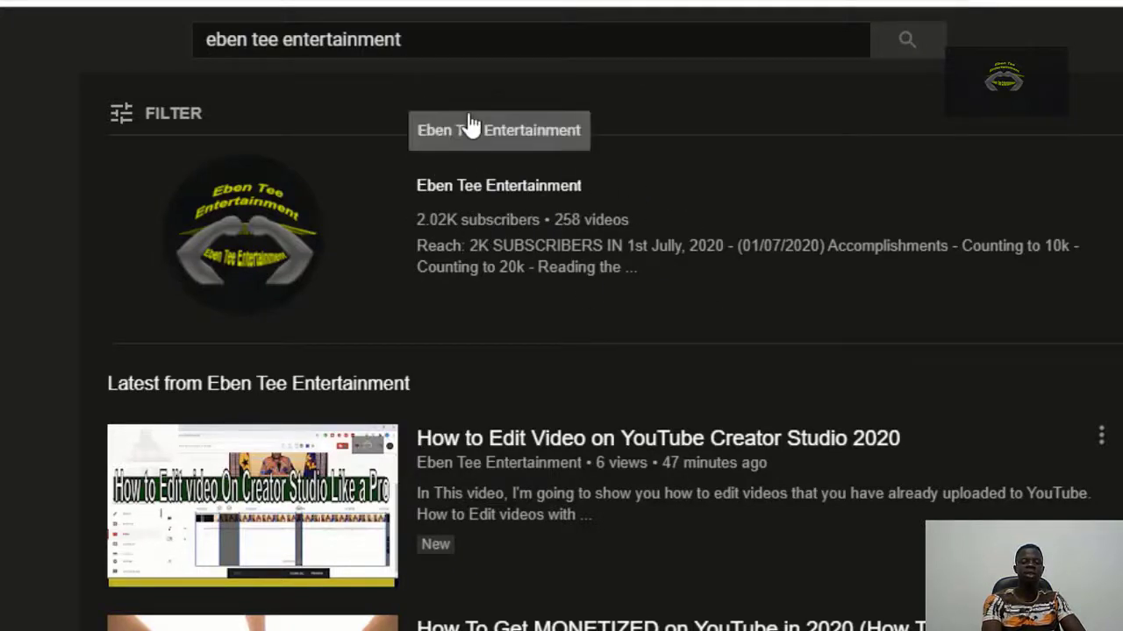
mouse_move(586, 166)
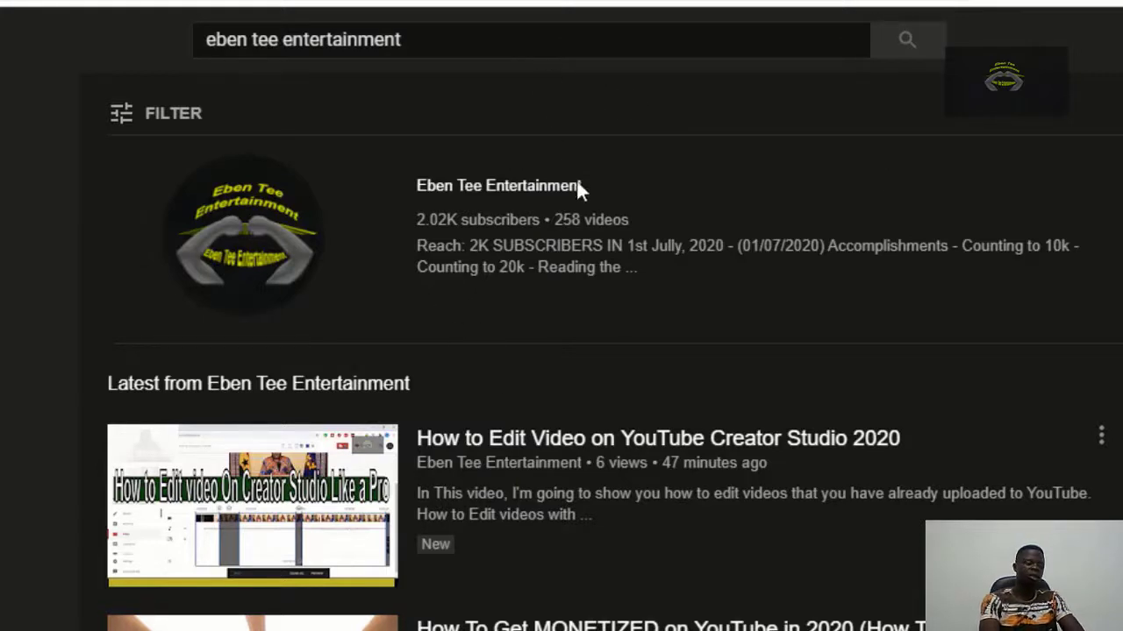
mouse_move(448, 83)
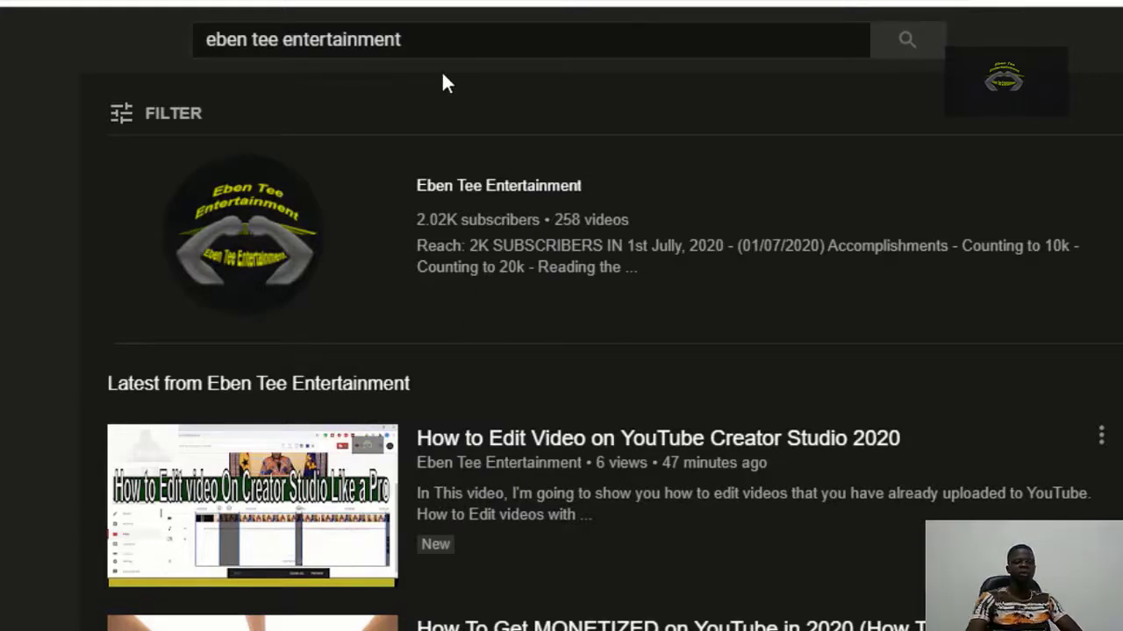